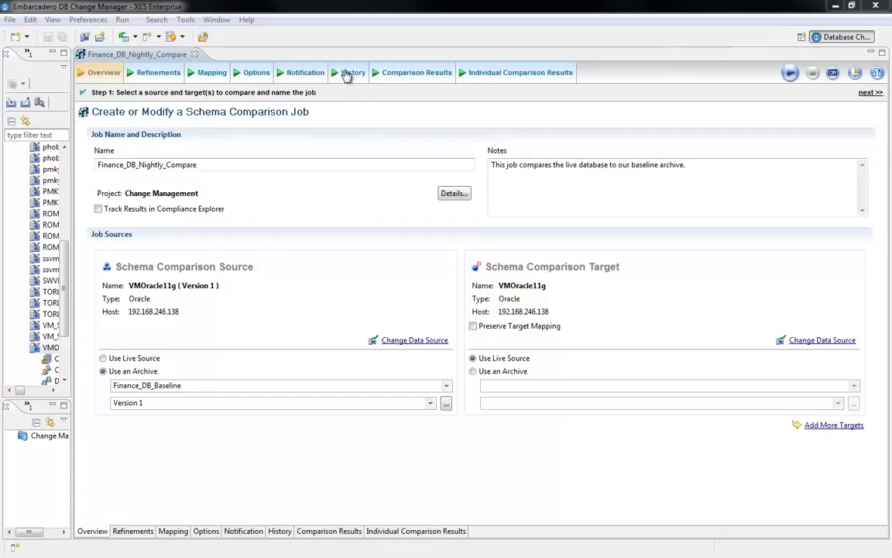
Show the Notification tab with email alerts to DBA_GROUP for both outcomes and run sources.
click(304, 72)
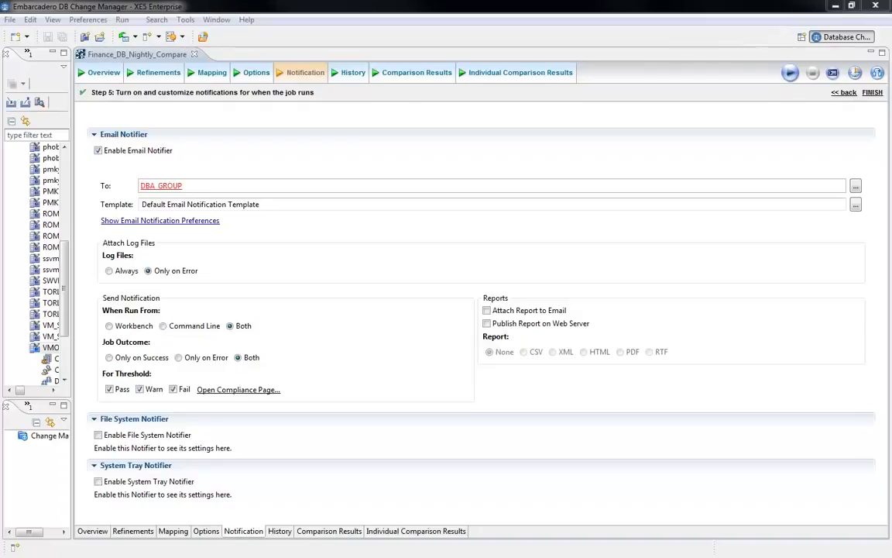
Check individual results for GIM.ADDRESS_T (all 46 objects match), then return to Overview.
click(519, 72)
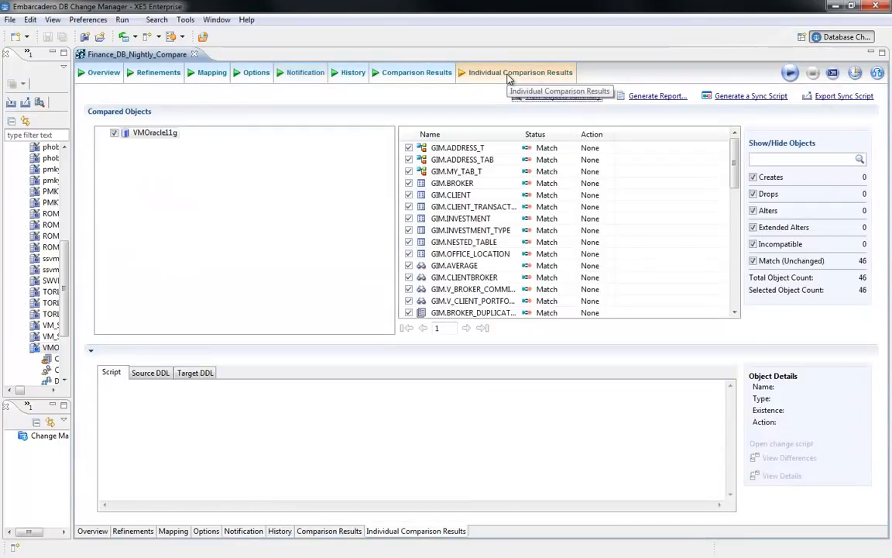
click(458, 148)
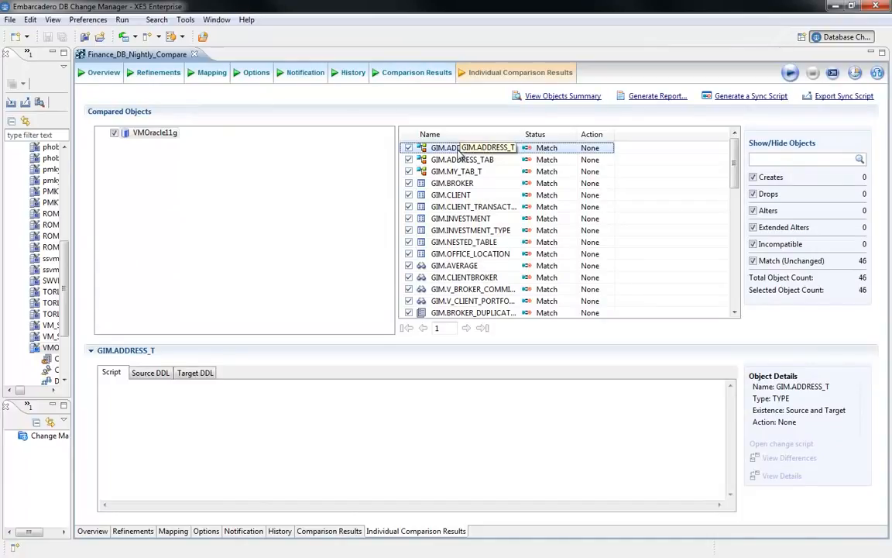
click(103, 72)
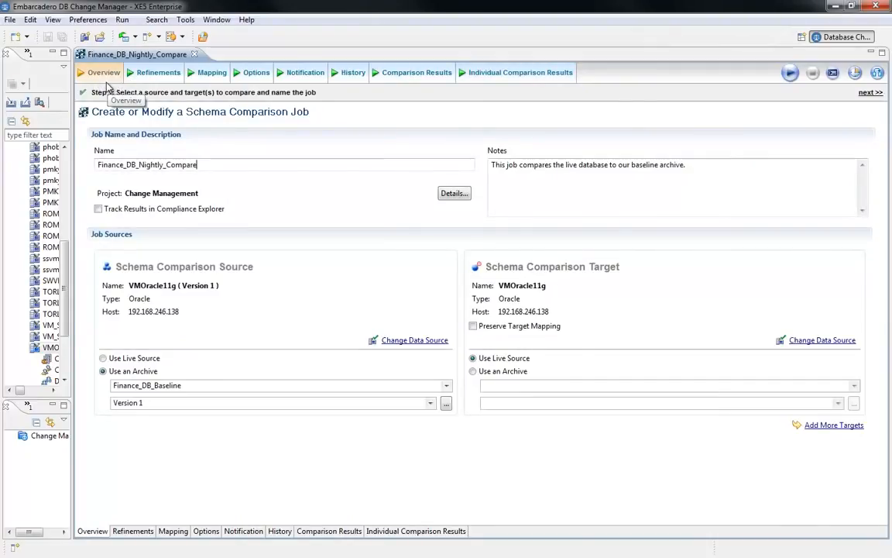
mouse_move(114, 101)
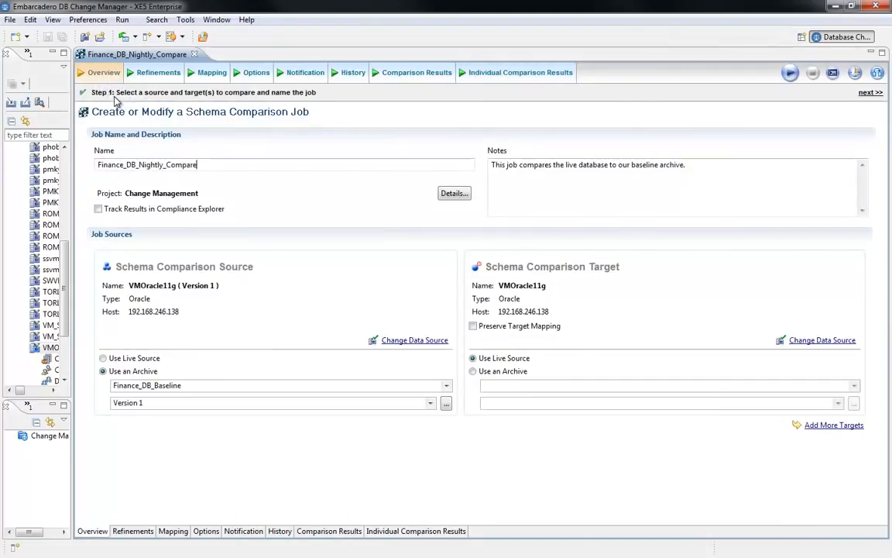